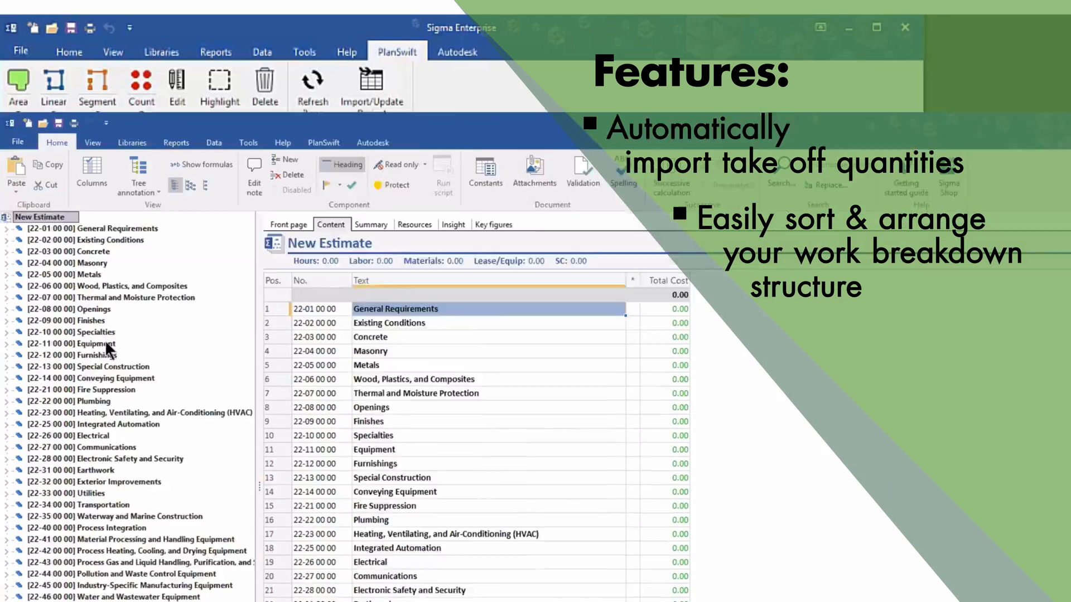
- Select the [22-08 00 00] Openings node so its door and frame items list in Content
left_click(87, 309)
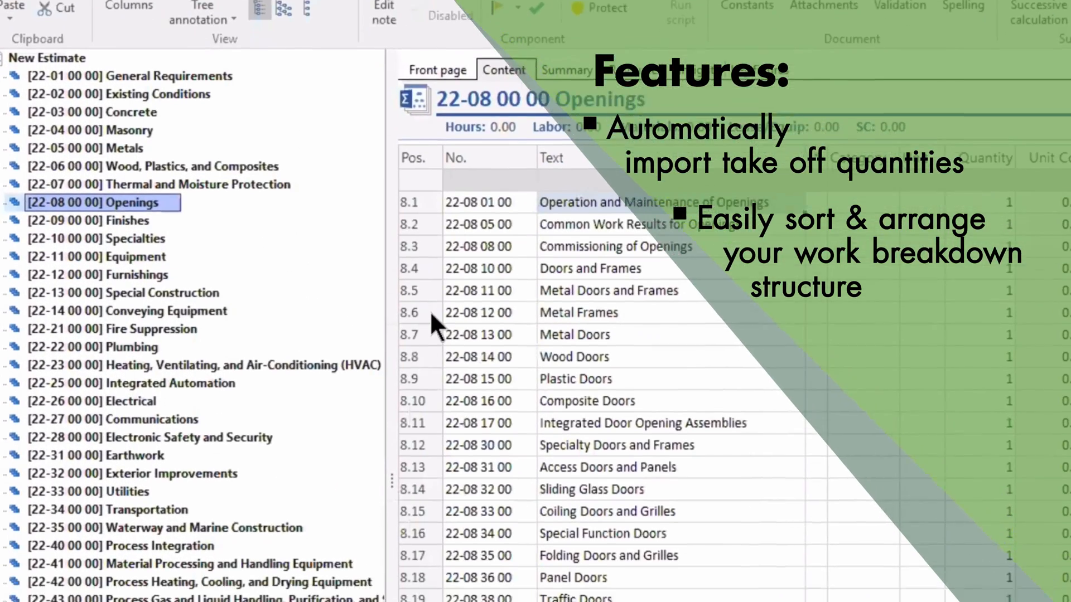